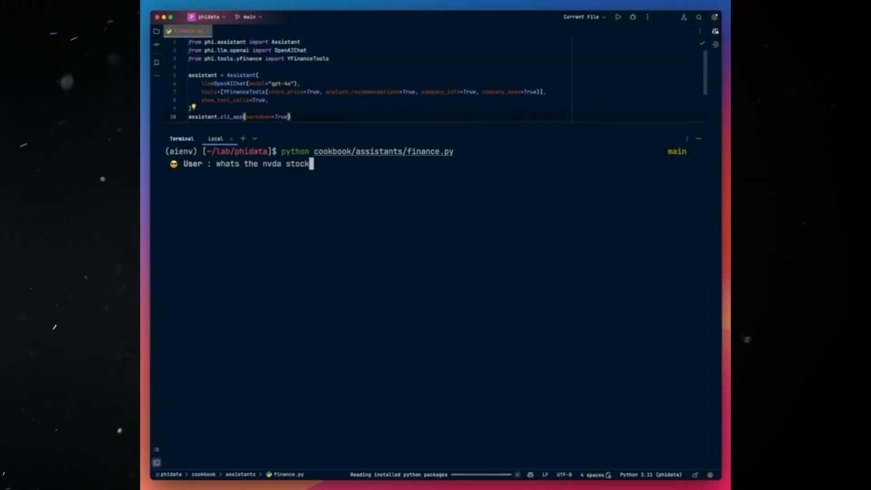
Ask the finance assistant for NVDA's price, then to compare analyst recommendations for TSLA vs META
text(price)
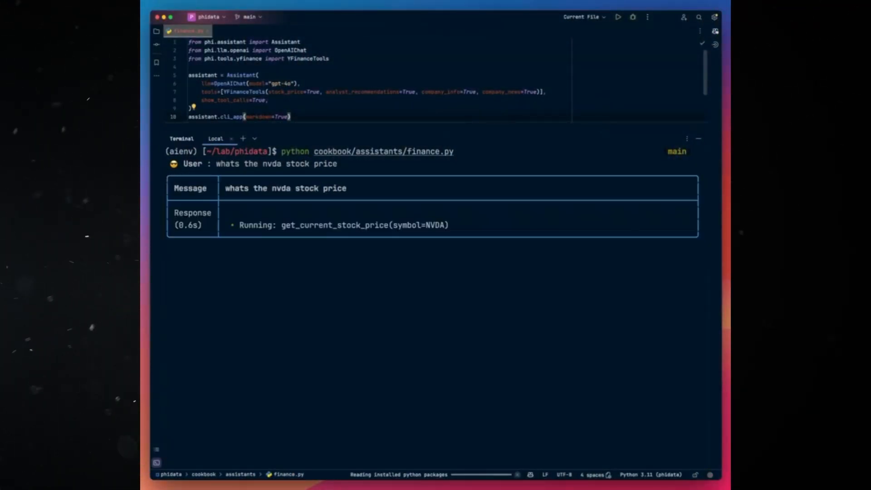
text(compare analyst recommendations from)
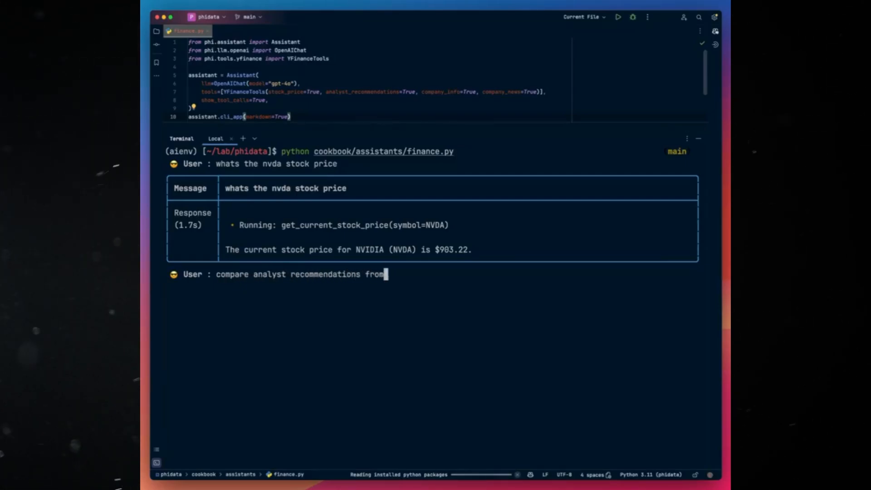
text(tsla vs)
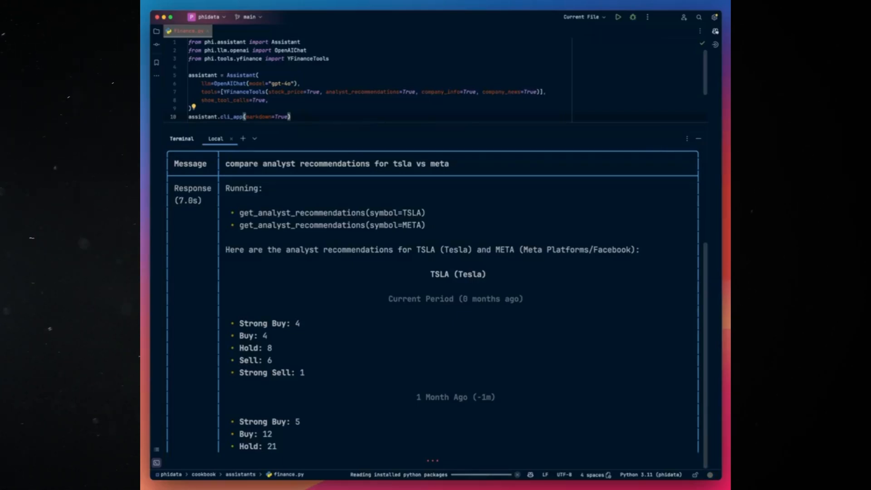
scroll(down, 3)
text(i want you to write a report on ts)
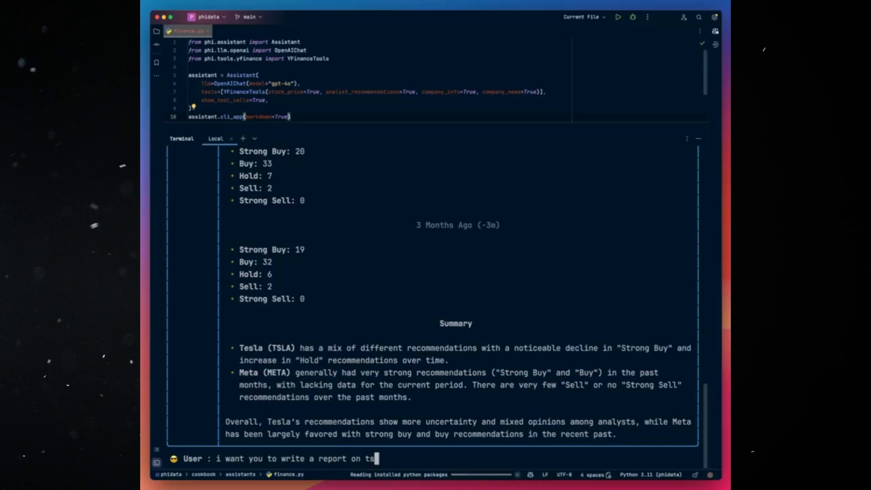
Request a thorough TSLA report using all tools and read through the generated financials, recommendations and news
text(la, use all the tools you have available. give me a full, thorough report)
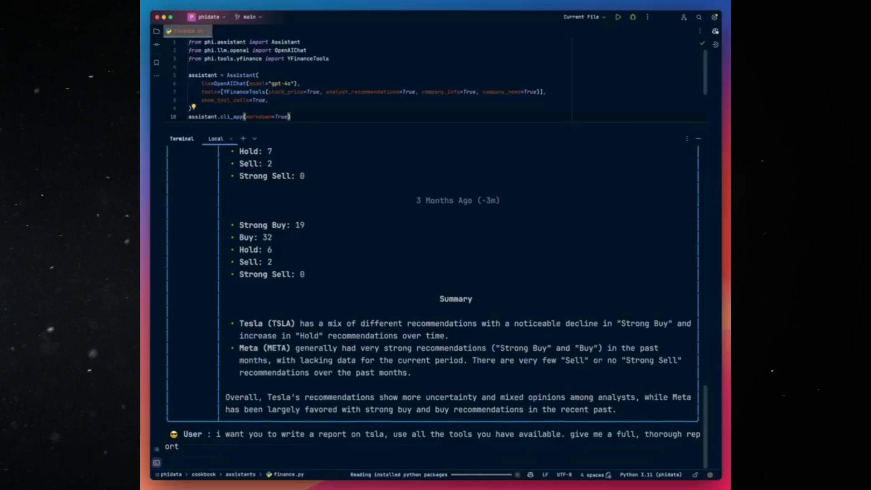
scroll(down, 3)
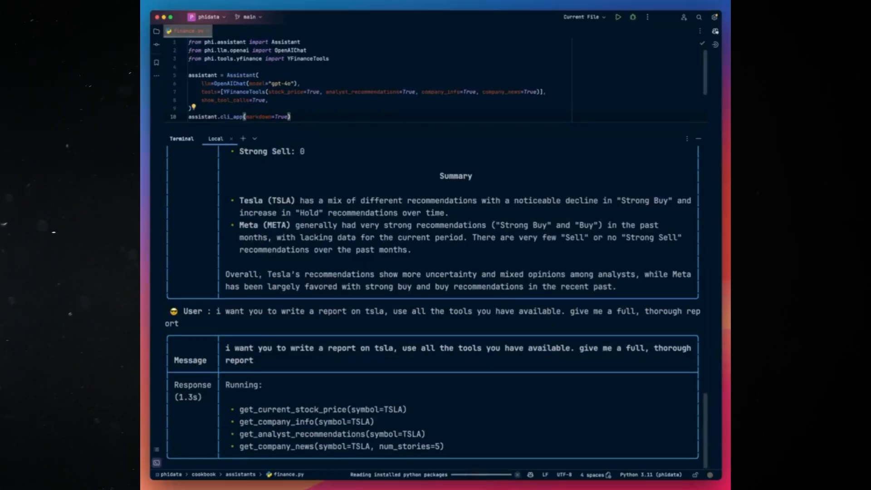
scroll(down, 3)
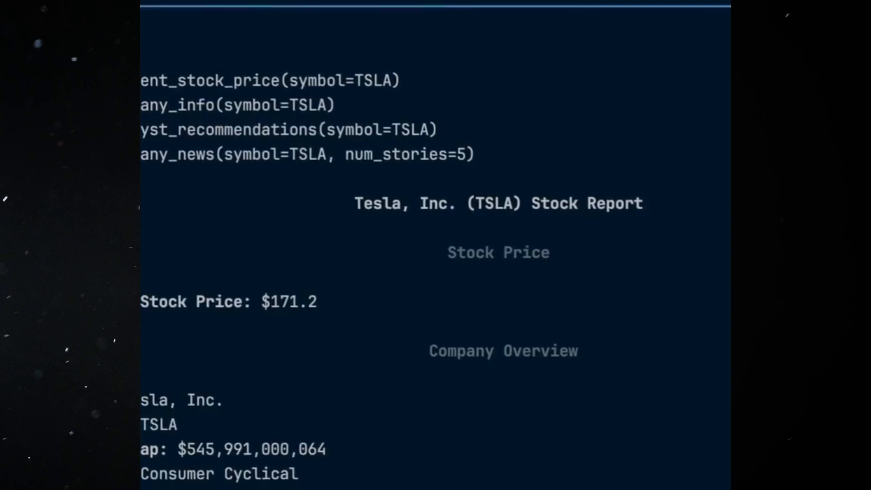
scroll(down, 3)
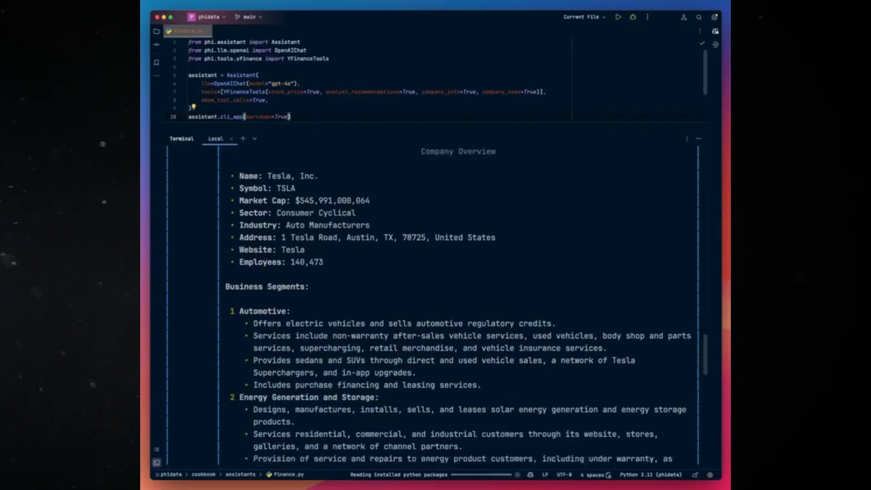
scroll(down, 3)
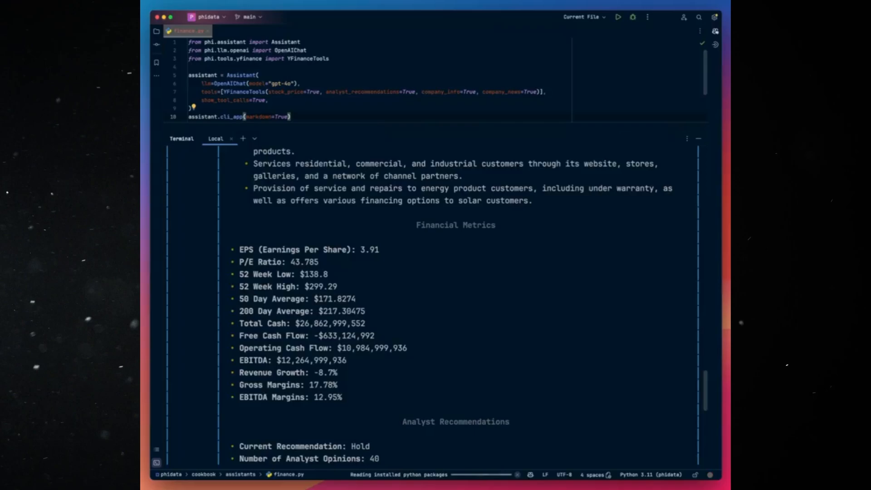
scroll(down, 3)
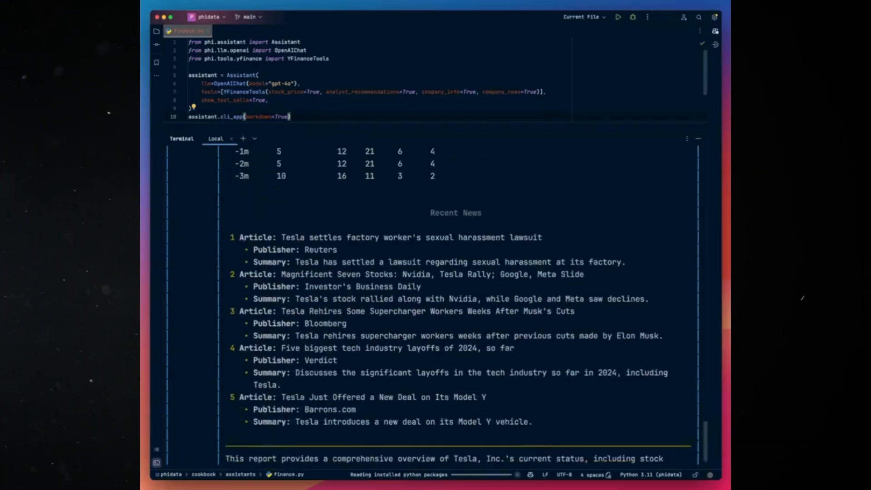
scroll(down, 3)
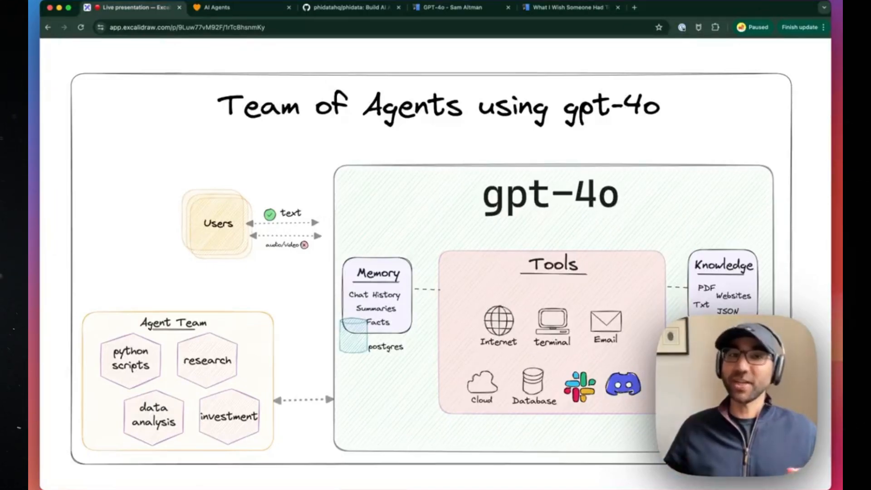
Switch from the Excalidraw agent-team diagram to the local AI Agents app
click(224, 7)
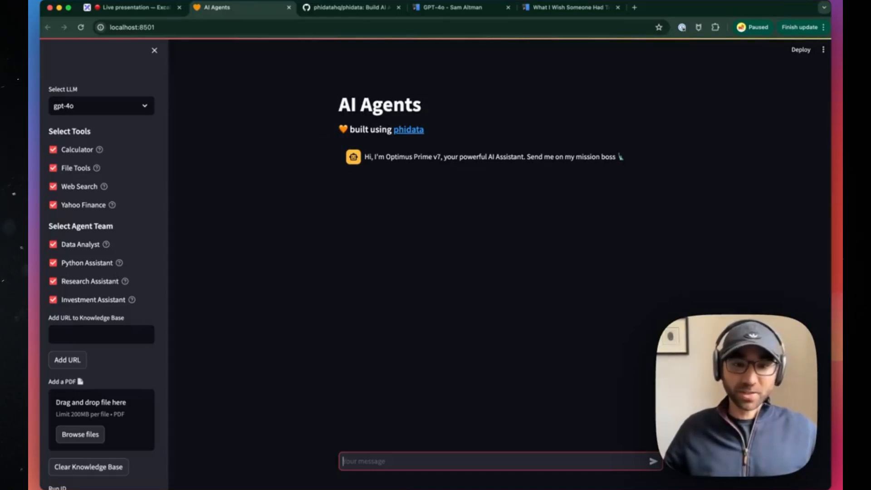
Ask the assistant 'who are you and what can you do?' and read its capabilities overview
text(who are)
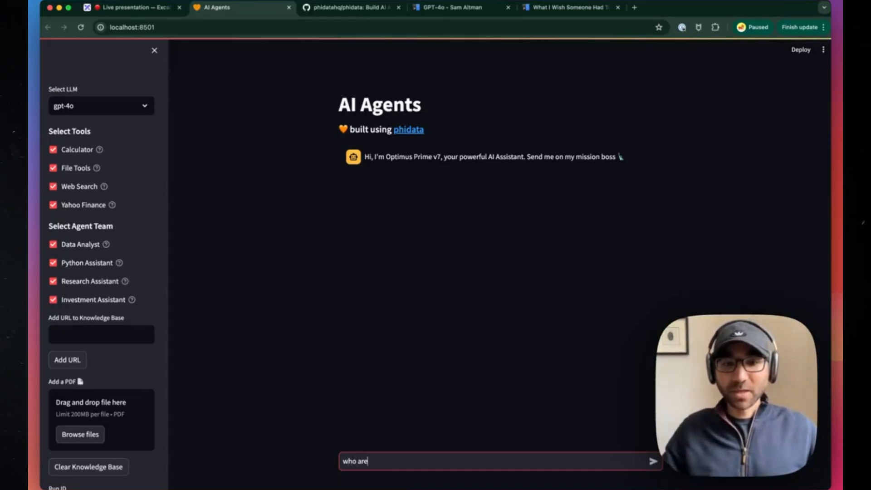
text(you and what can)
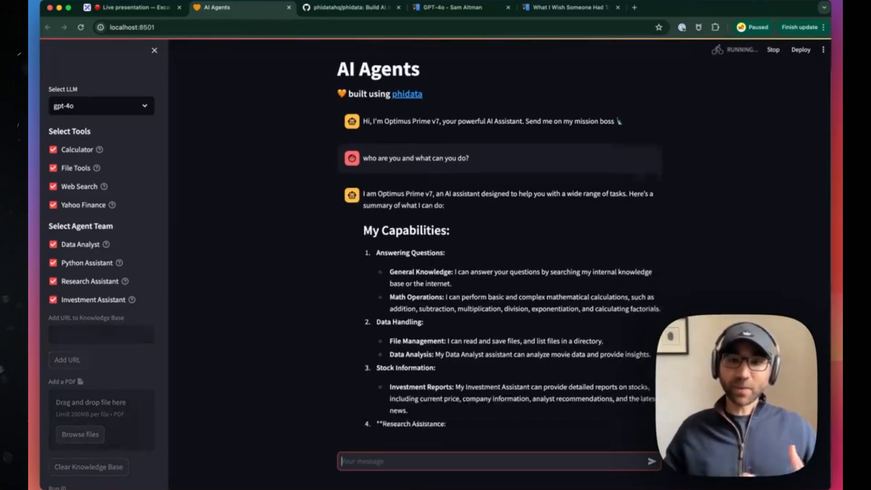
scroll(down, 3)
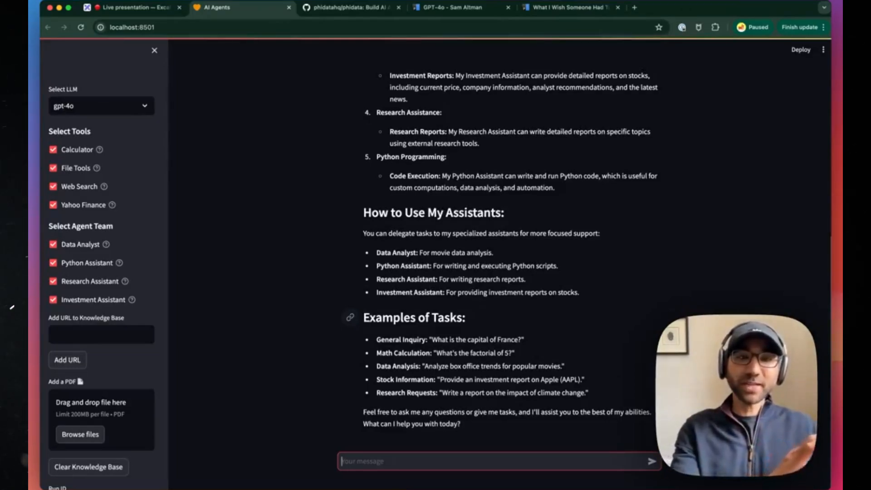
Ask 'whats the nvda stock price?' to get NVIDIA's current price of $903.99
text(w)
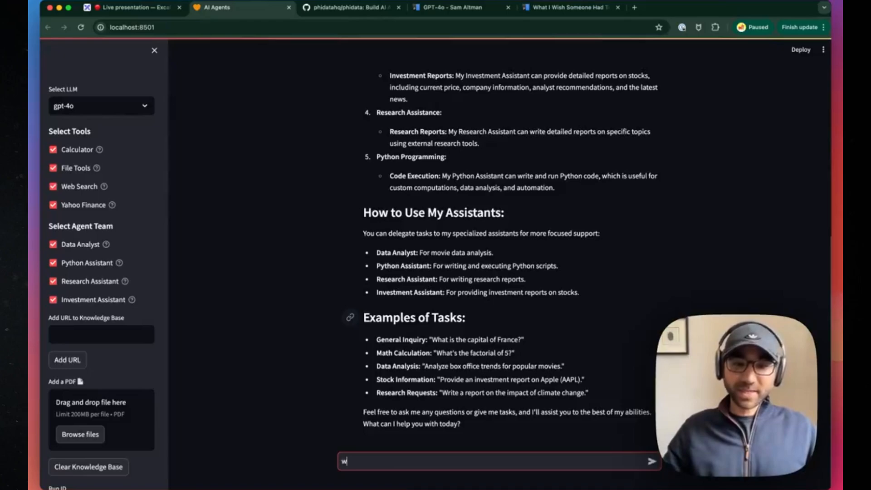
text(hats the nvda sto)
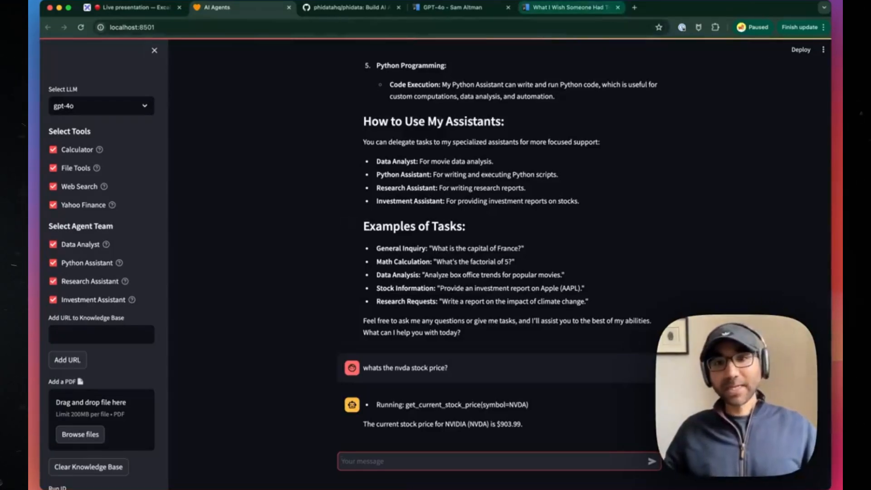
Submit the Sam Altman blog URL to the knowledge base, view the post, and return to the app
click(565, 7)
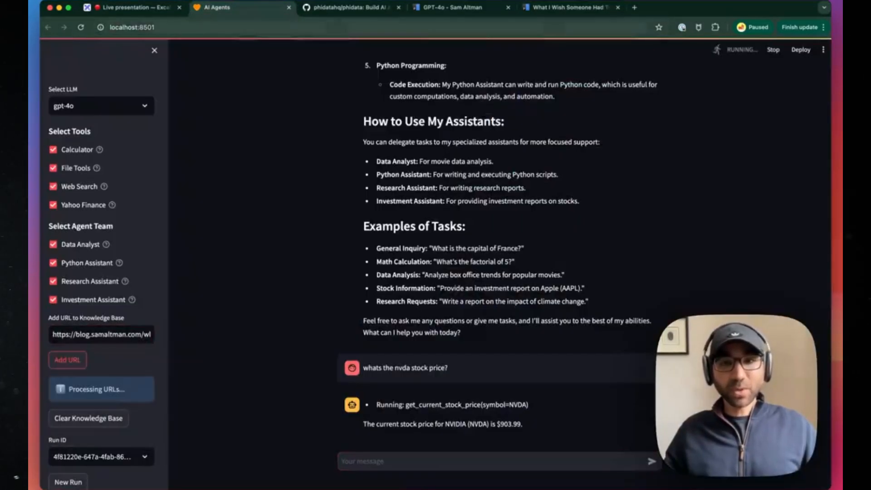
click(566, 7)
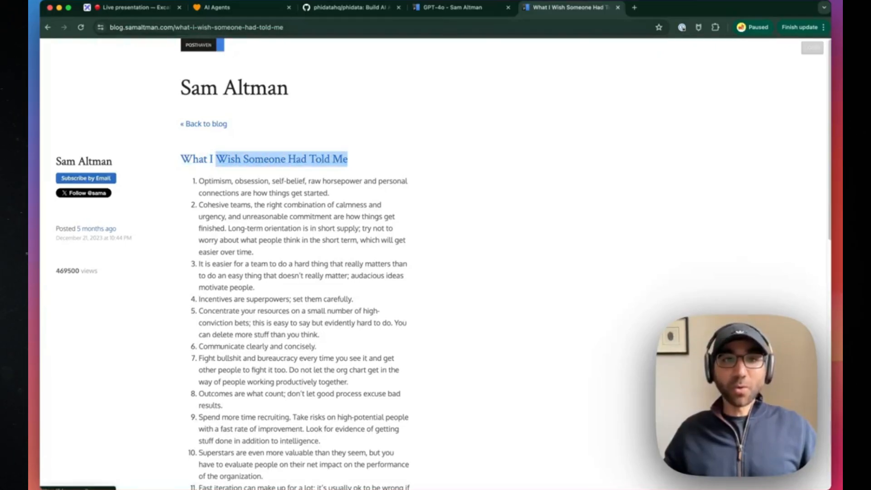
click(220, 7)
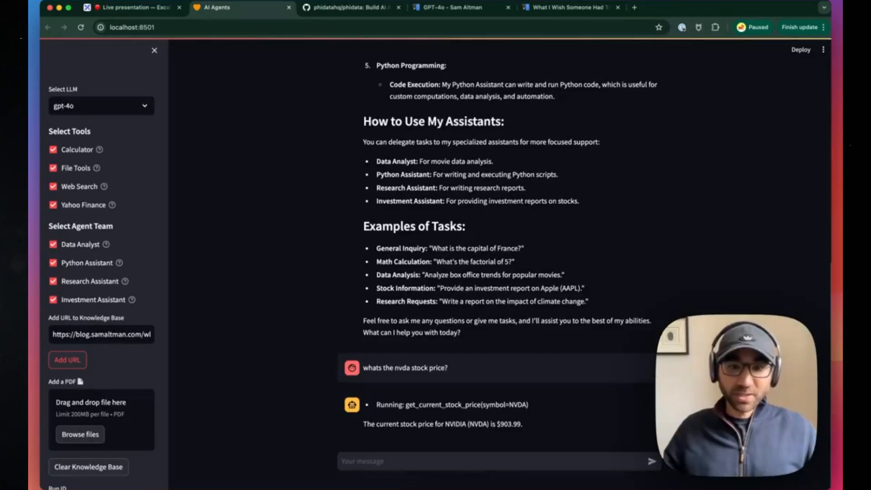
text(what did sWish Someone Had Told Me)
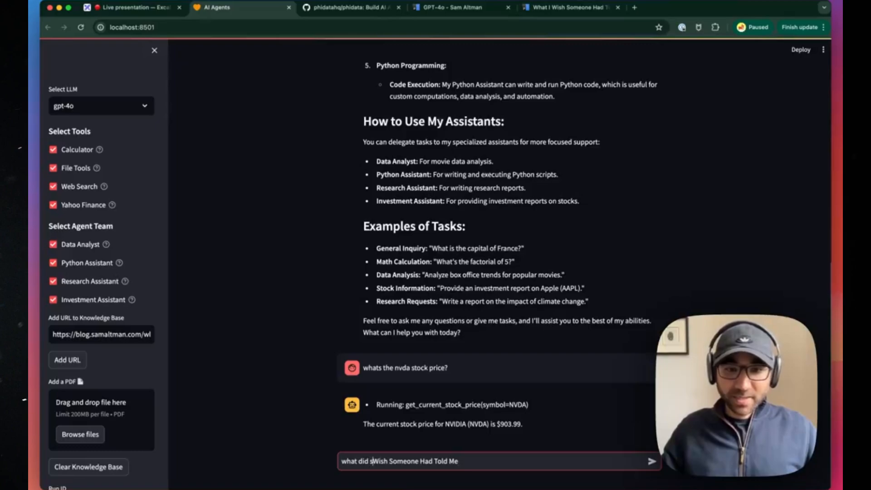
text(am altman)
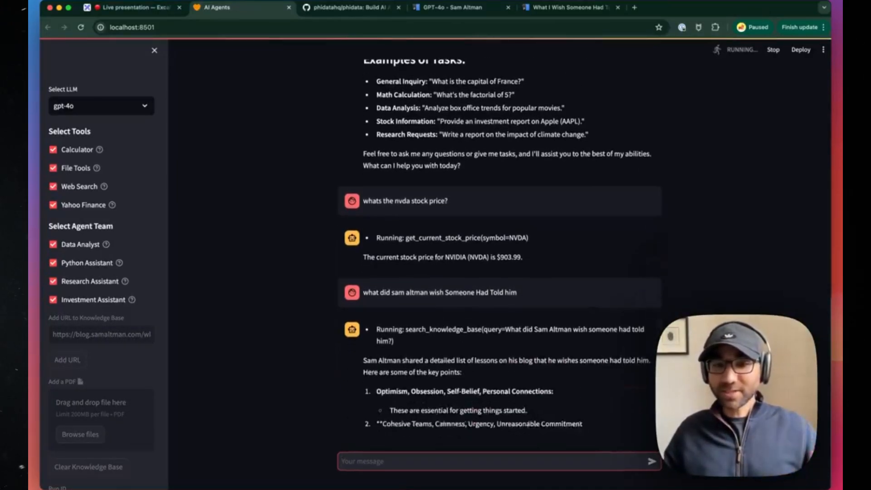
scroll(down, 3)
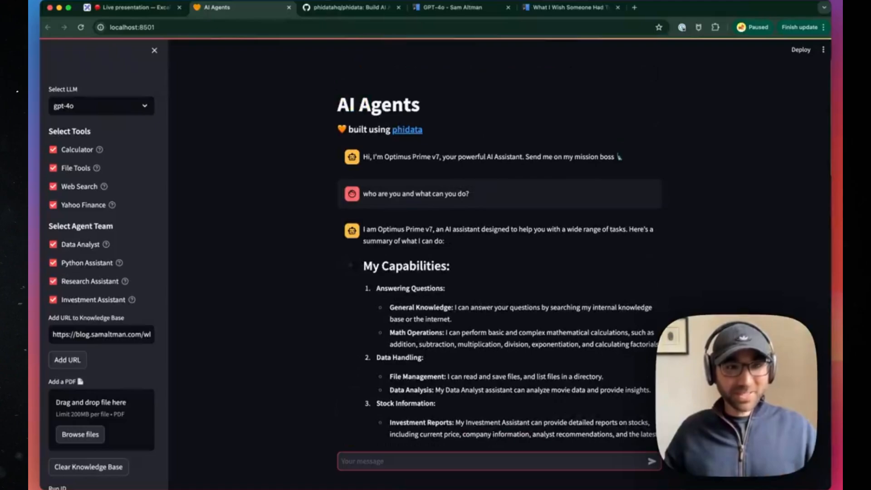
scroll(down, 3)
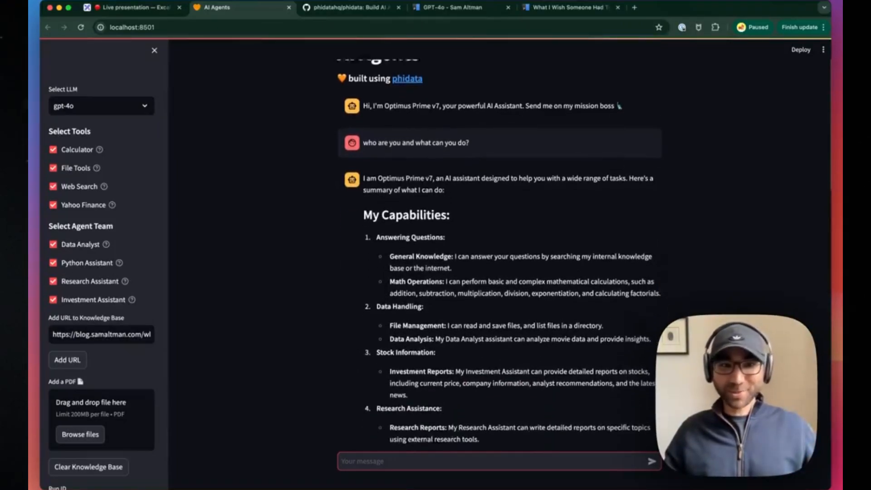
scroll(down, 3)
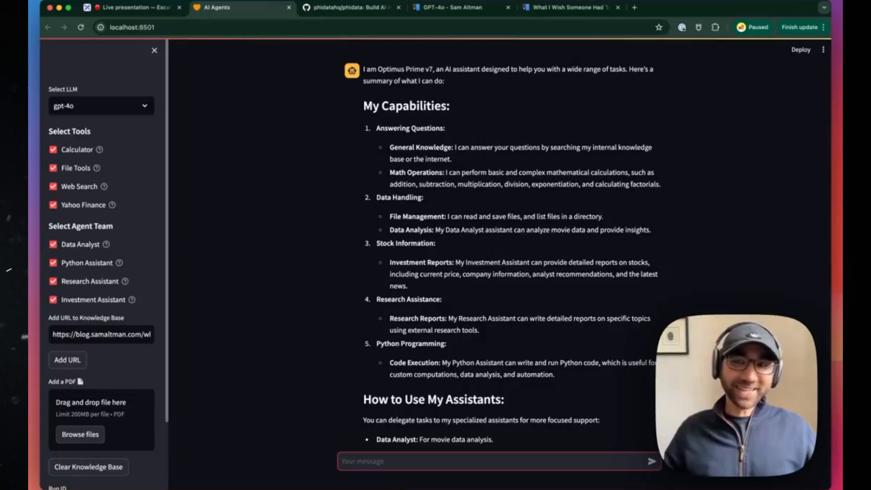
scroll(down, 3)
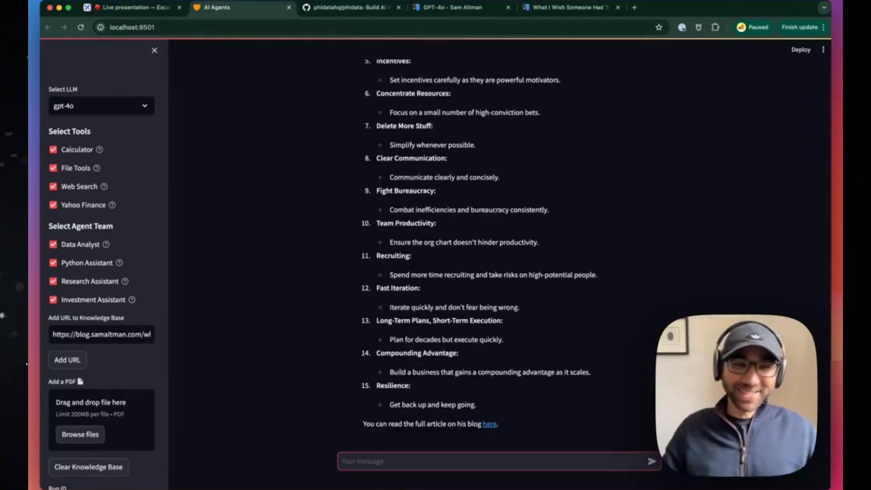
Send 'write a report on the ibm hashicorp acquisition' to the agent team
text(write a report on the ibm hashicorp a)
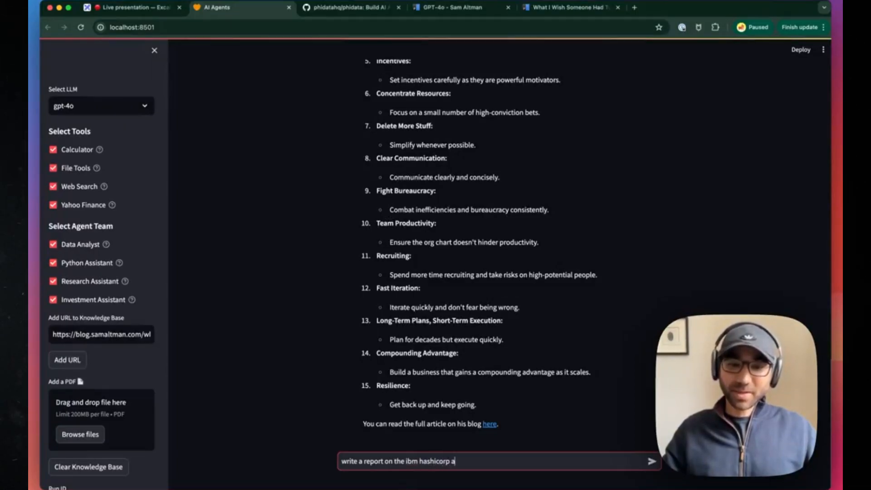
text(cquisition)
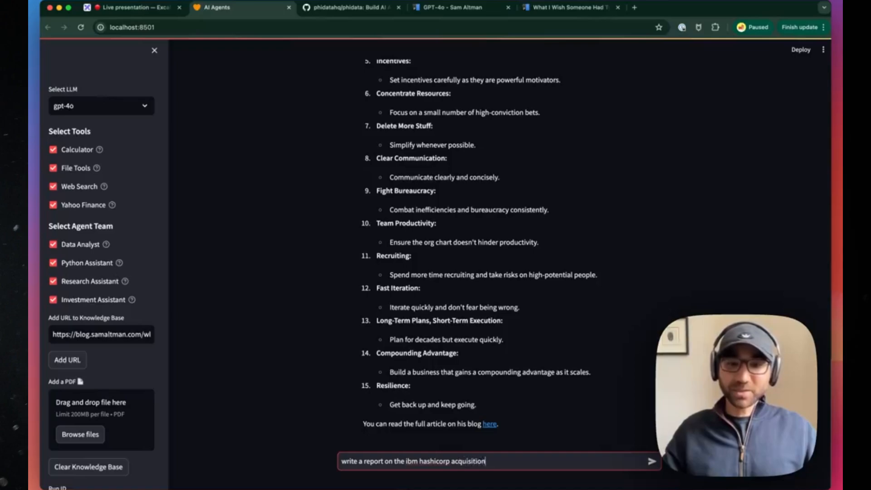
click(650, 460)
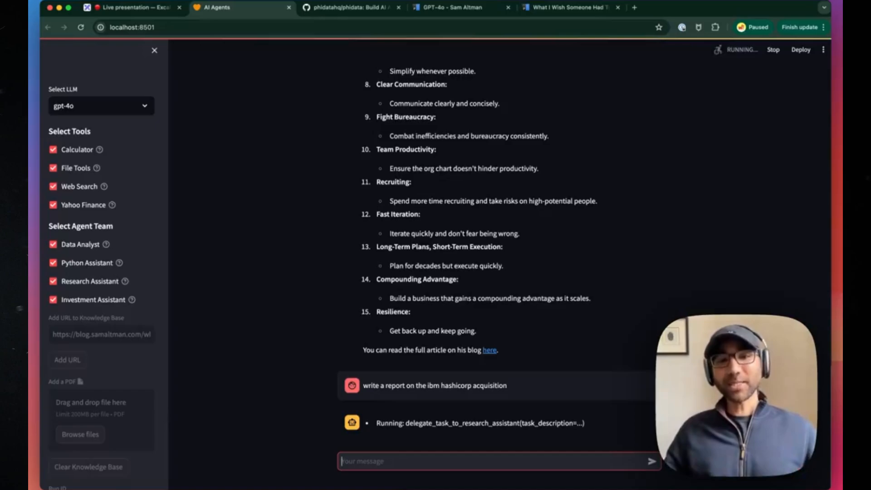
Switch to the phidata GitHub repository and go into its cookbook folder
click(349, 7)
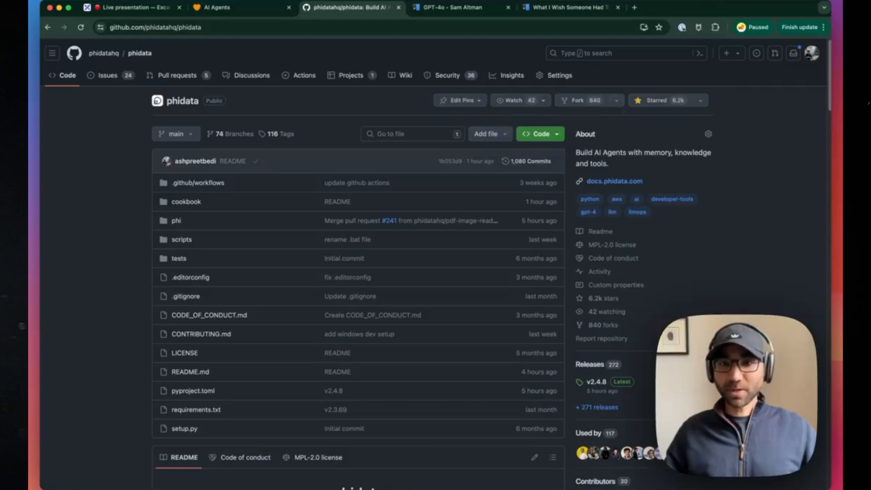
mouse_move(186, 202)
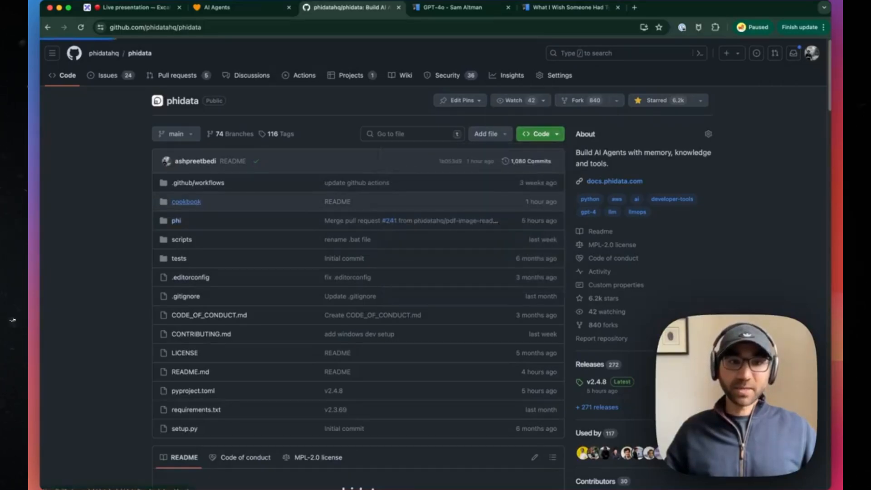
click(186, 202)
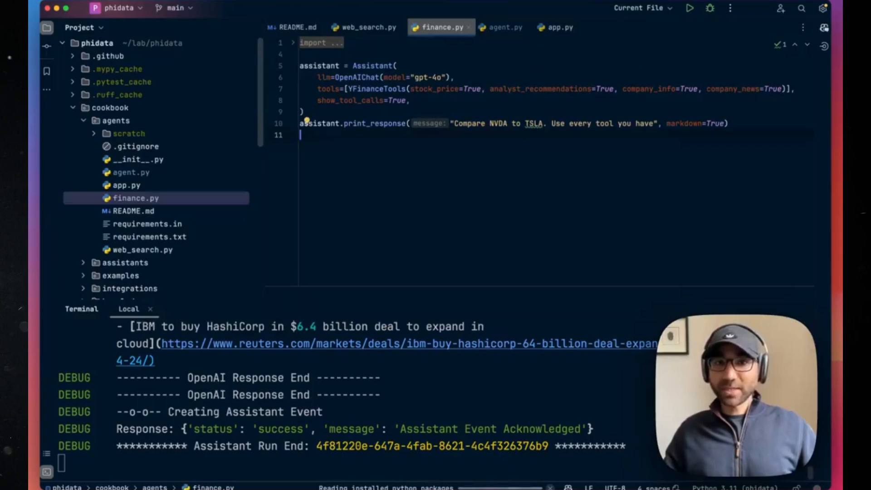
Expand finance.py's folded imports, then close the finance script
click(293, 43)
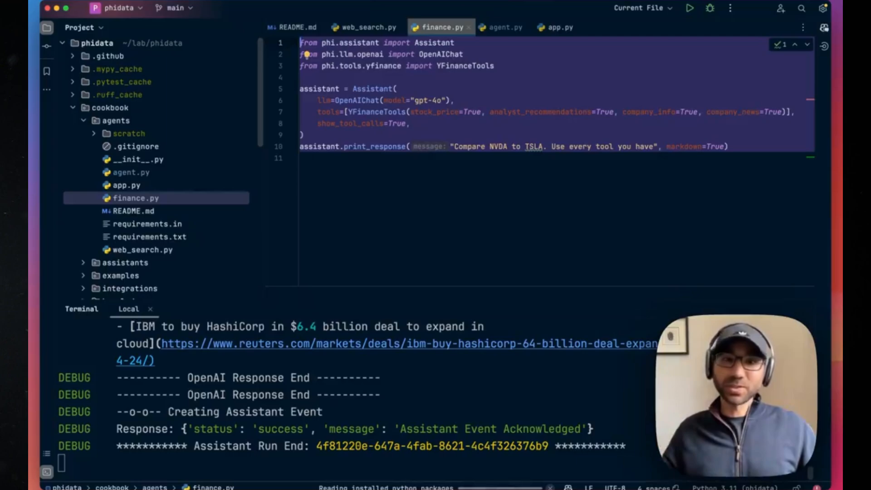
click(395, 26)
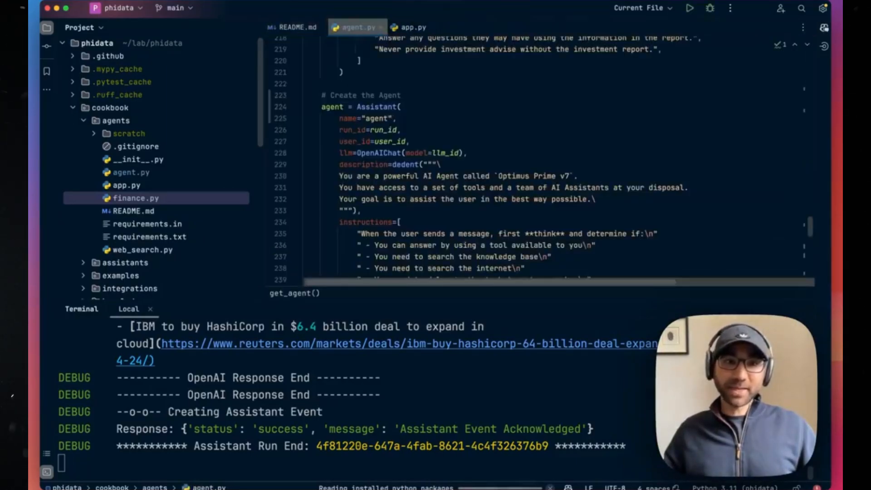
Browse app.py and agent.py from the cookbook, then view the README on building gpt-4o agents
click(127, 185)
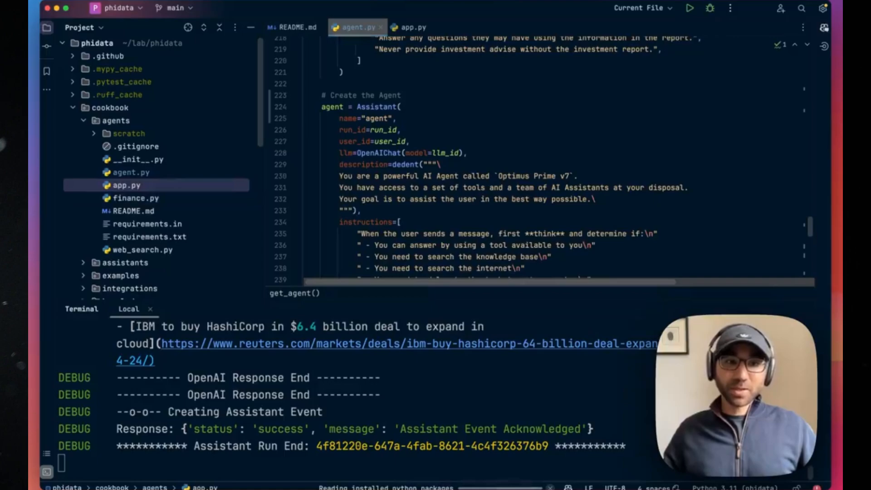
click(412, 26)
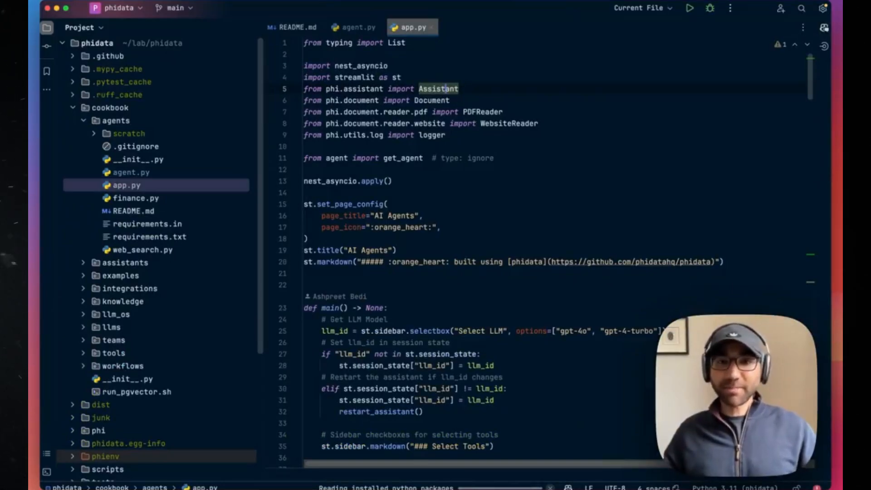
click(354, 26)
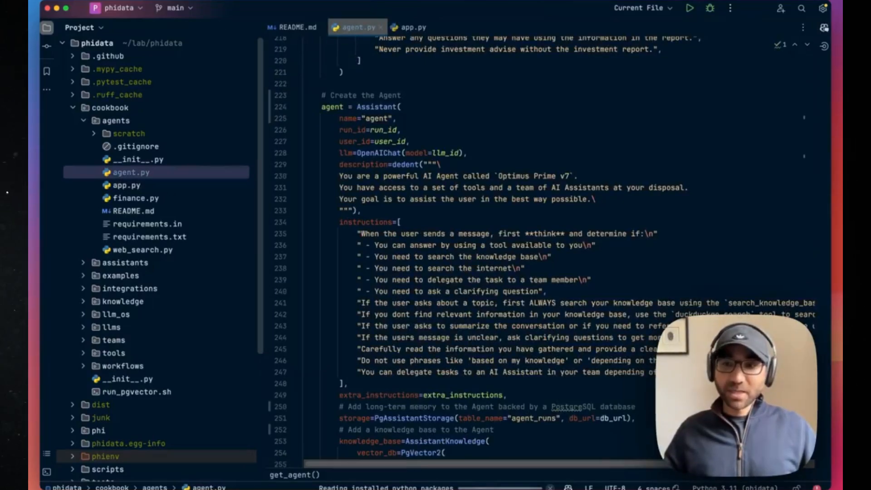
scroll(down, 3)
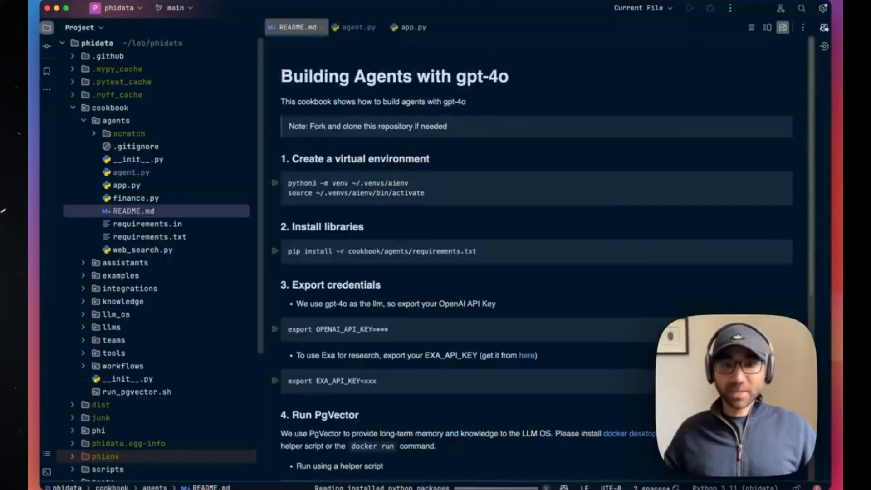
Read README.md down to its Run the App step, then close the README tab
scroll(down, 3)
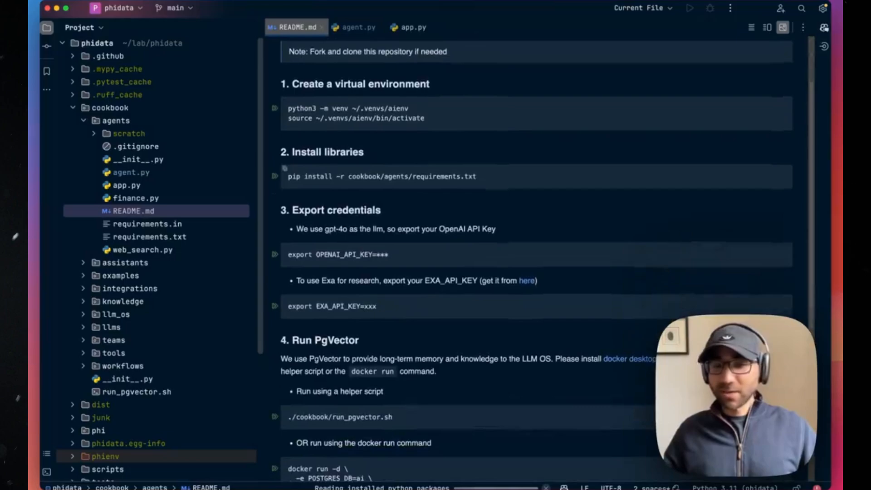
scroll(down, 3)
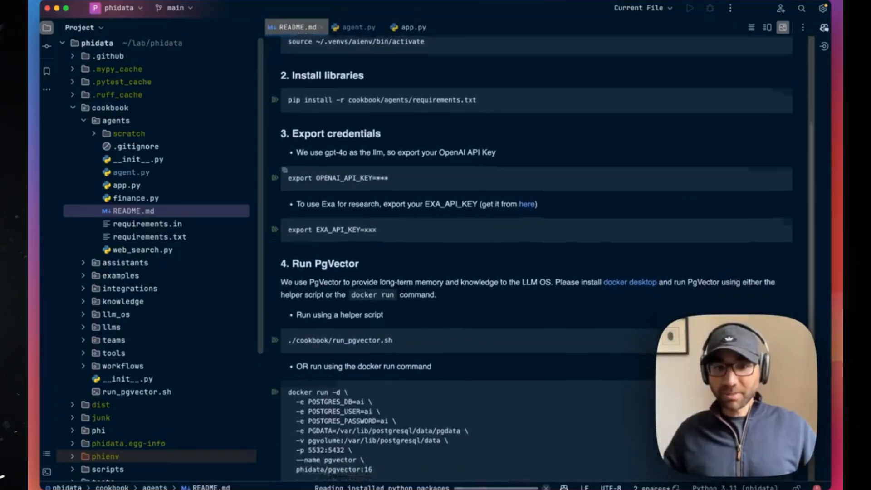
scroll(down, 3)
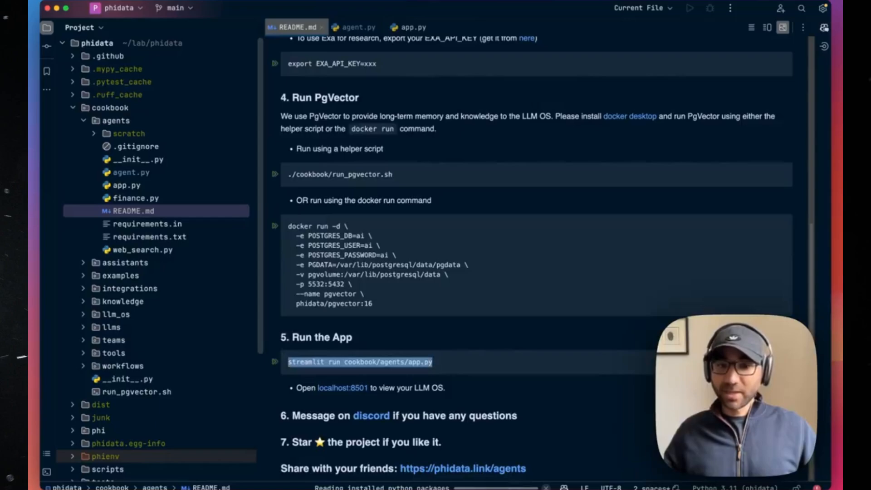
click(355, 26)
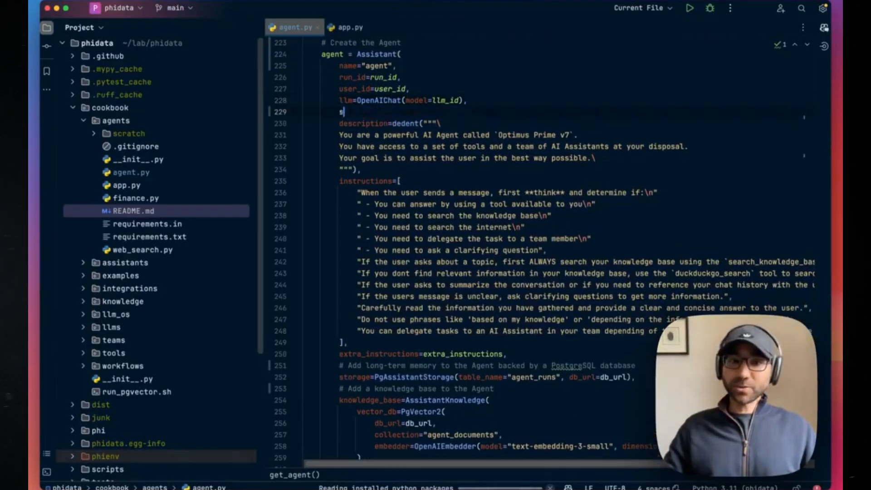
text(ystem_prompt=)
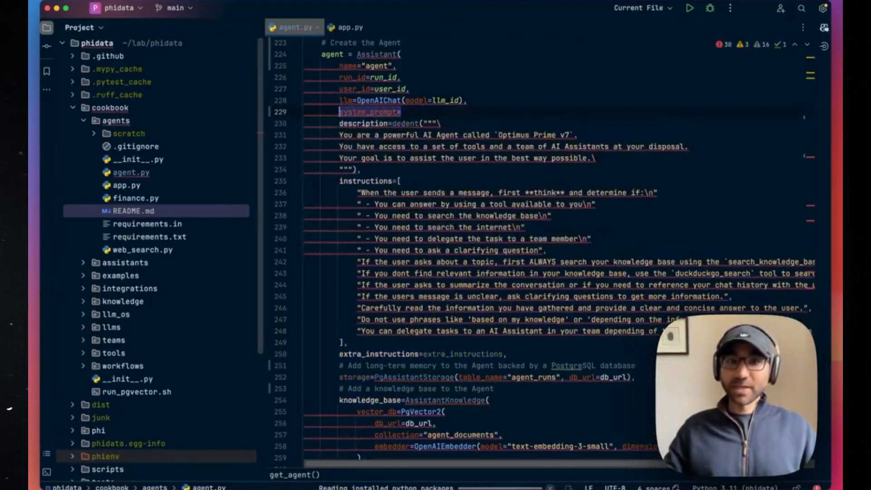
text(add)
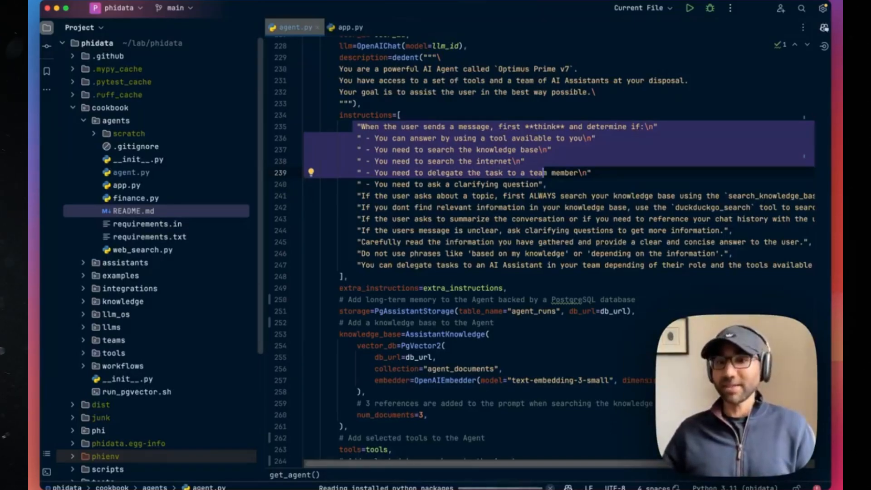
scroll(down, 3)
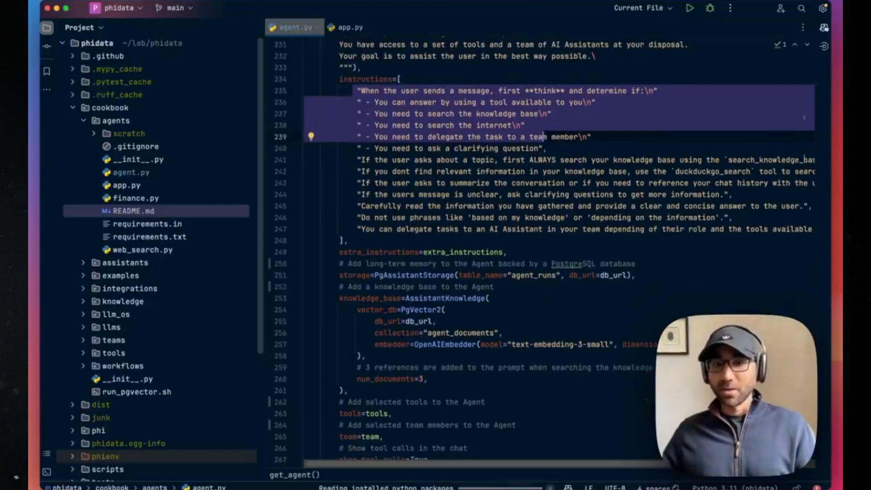
scroll(down, 3)
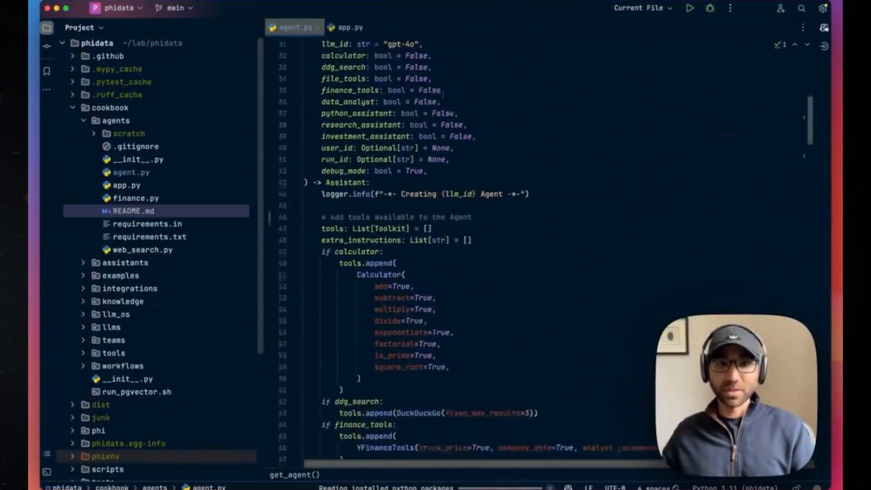
scroll(down, 3)
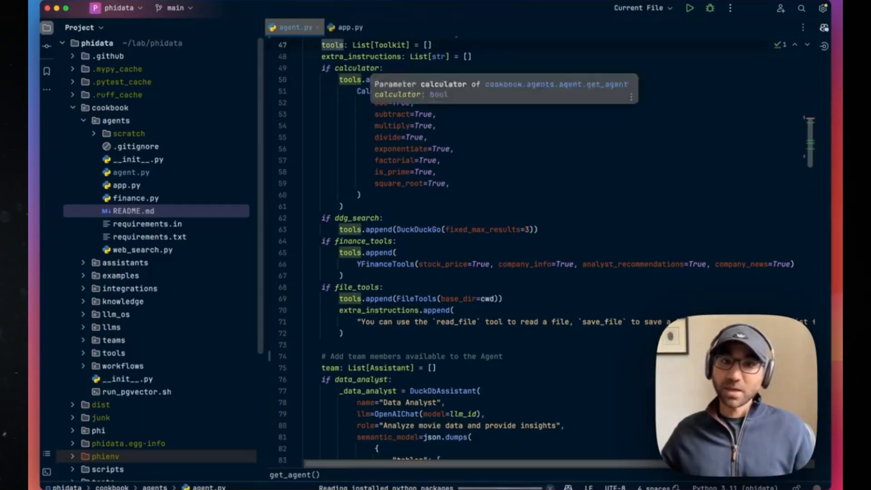
scroll(down, 3)
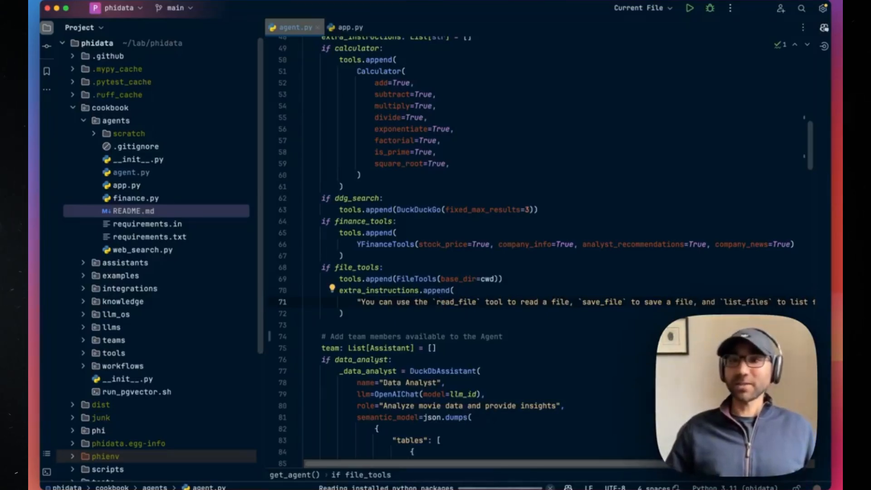
scroll(down, 3)
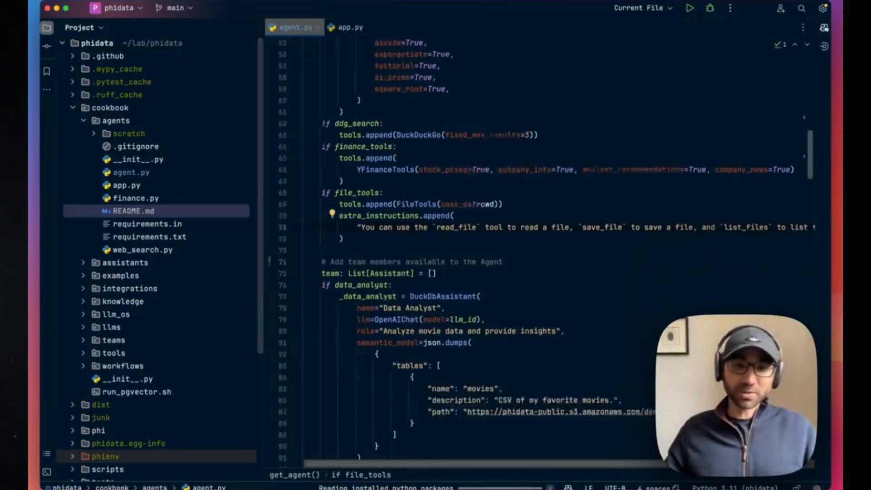
scroll(down, 3)
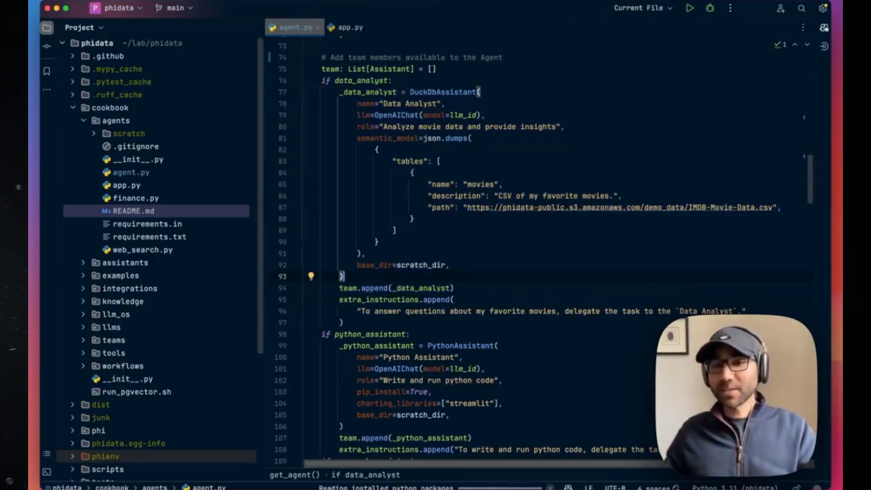
double_click(442, 91)
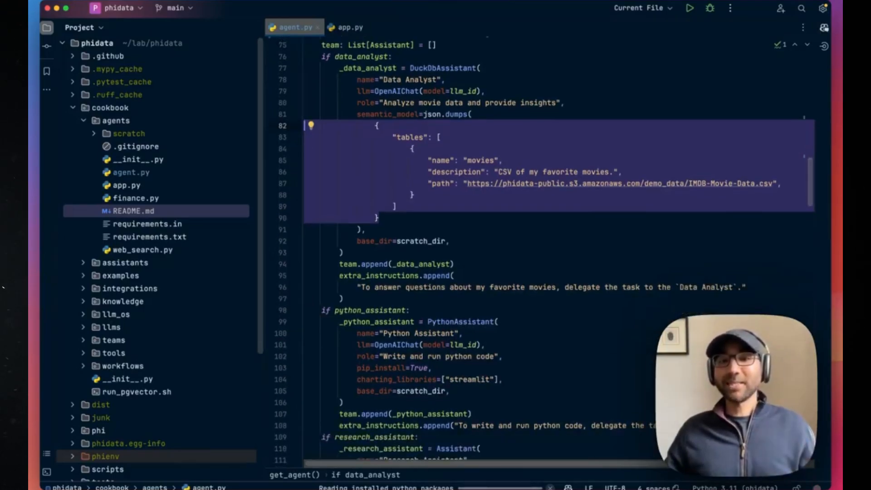
scroll(down, 3)
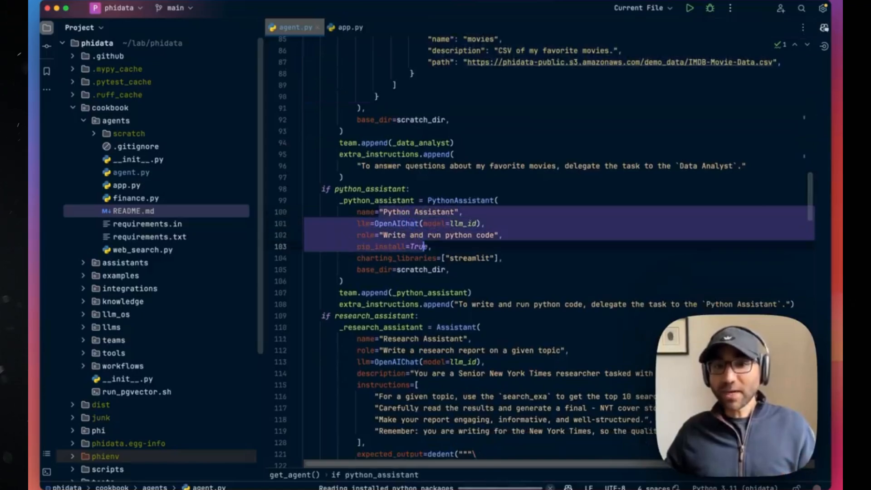
scroll(down, 3)
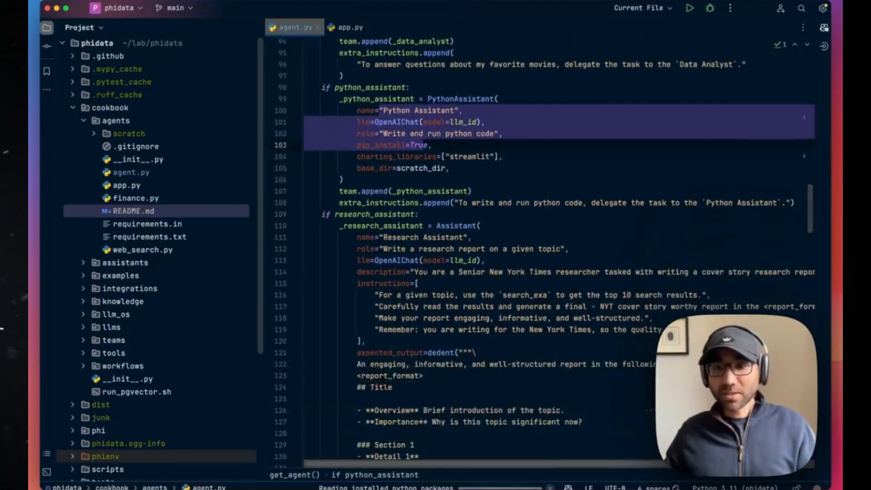
scroll(down, 3)
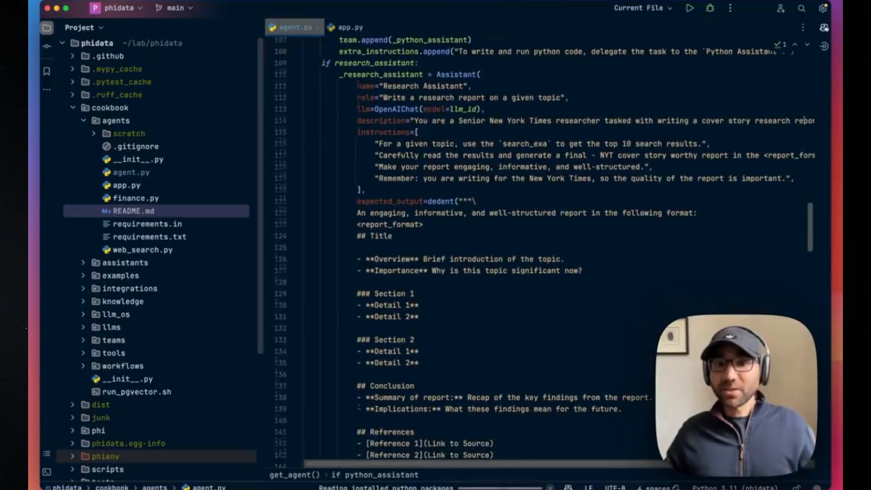
scroll(down, 3)
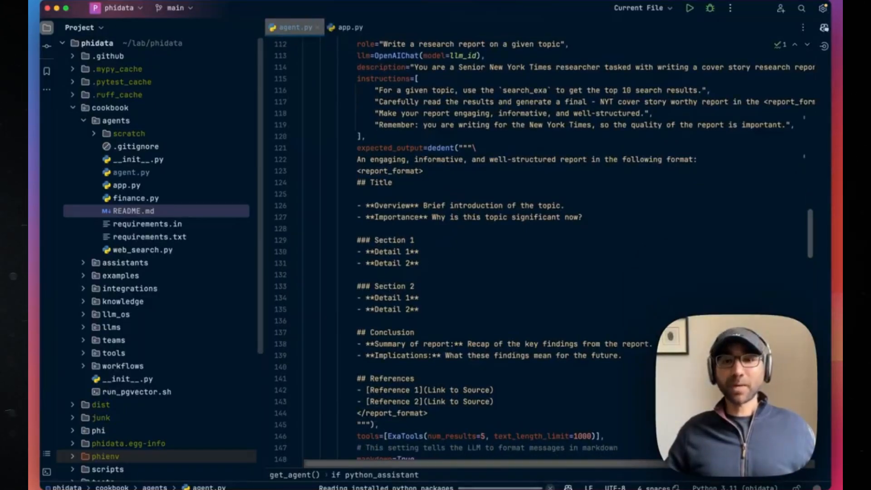
scroll(down, 3)
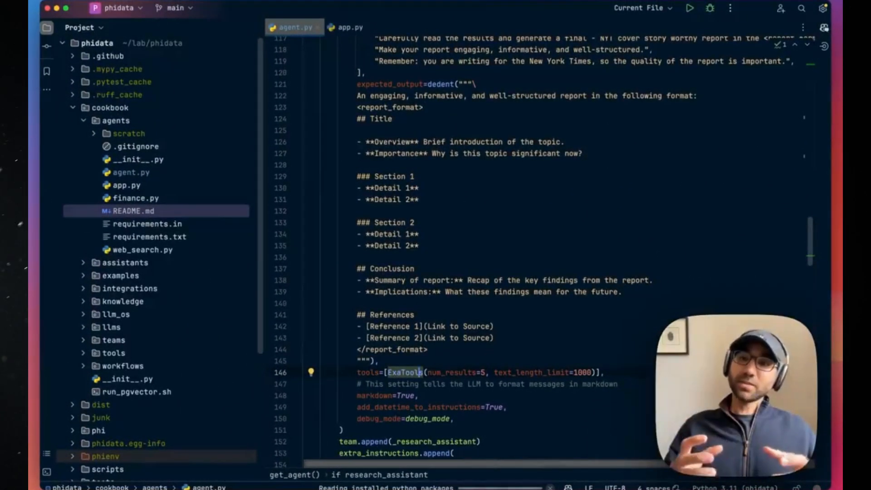
scroll(down, 3)
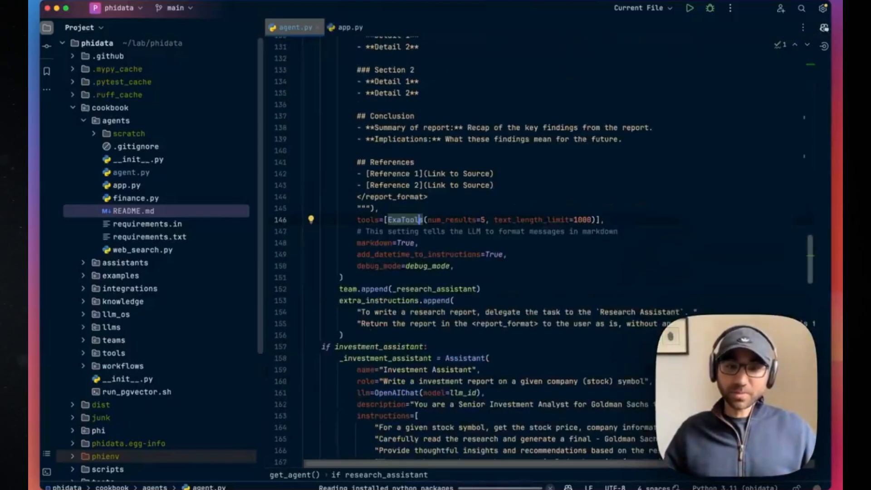
scroll(down, 3)
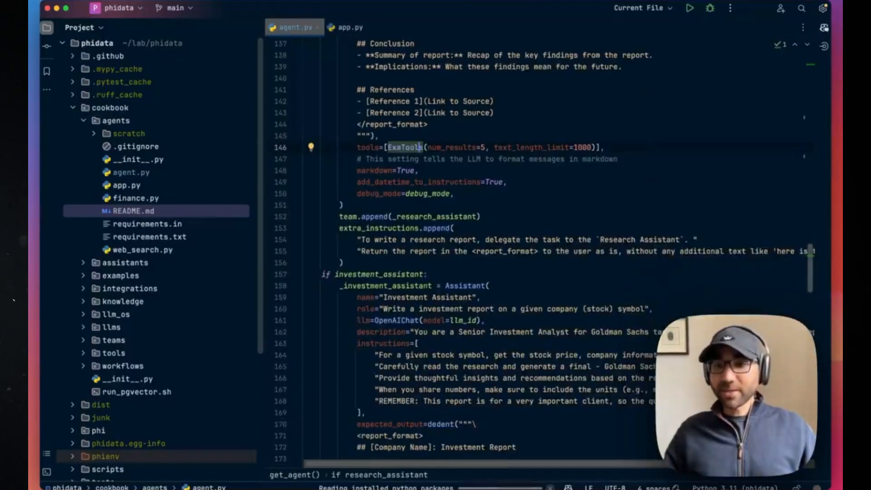
scroll(down, 3)
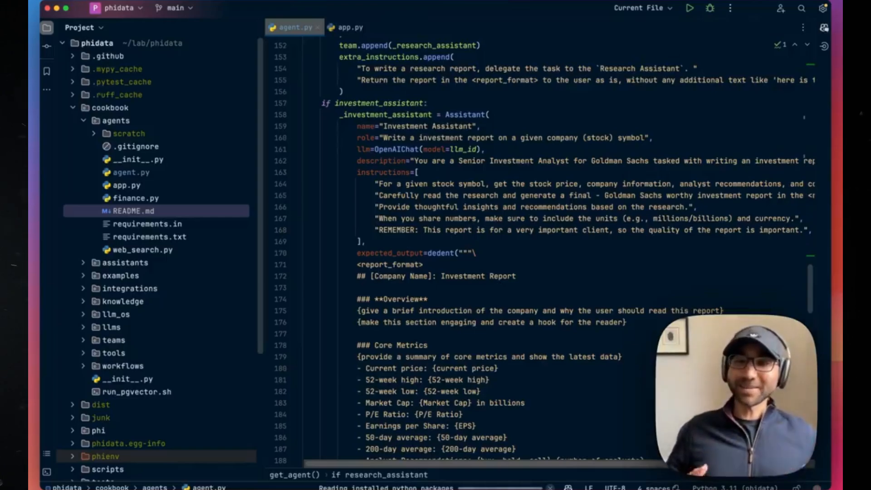
scroll(down, 3)
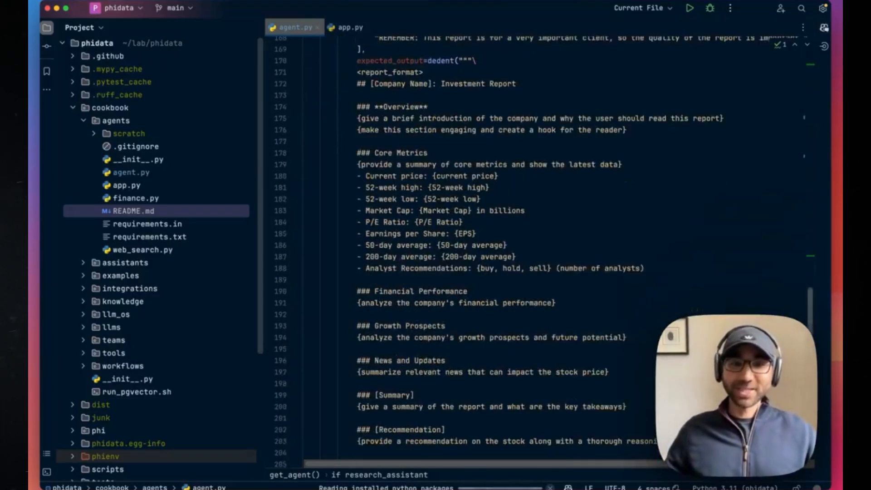
scroll(down, 3)
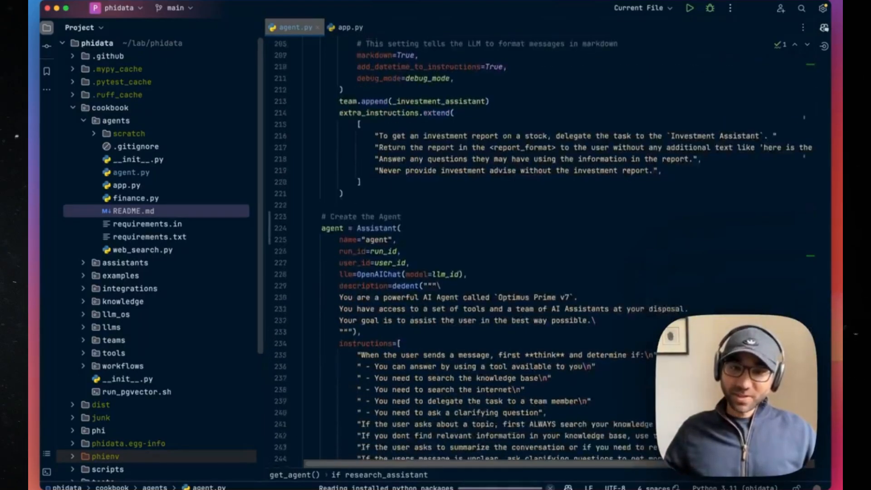
scroll(down, 3)
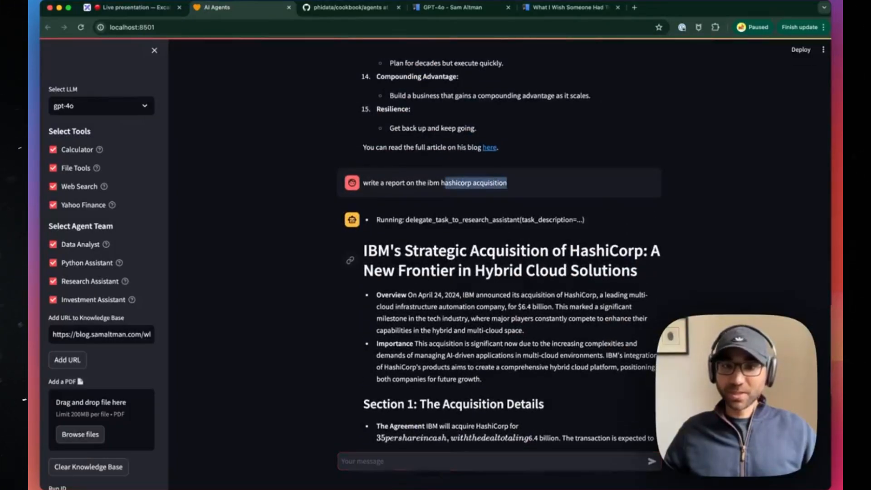
Read the HashiCorp report down to References and Research Assistant Memory, then switch to the GitHub tab
scroll(down, 3)
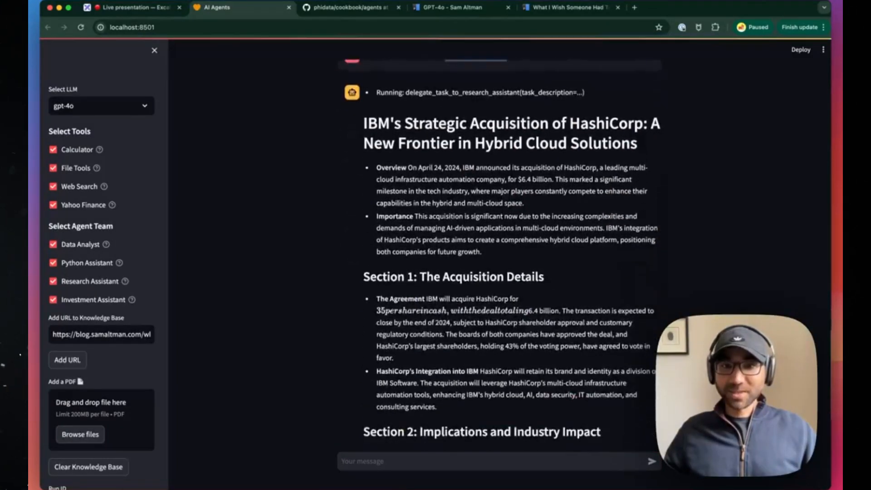
scroll(down, 3)
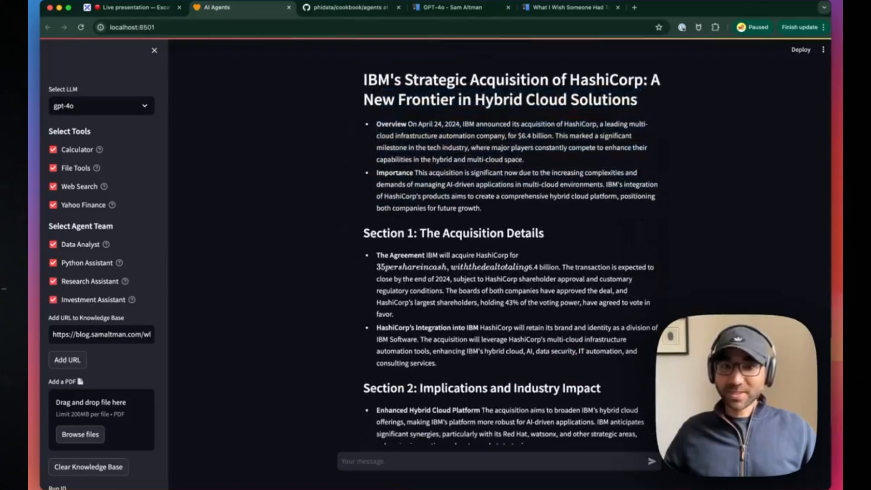
scroll(down, 3)
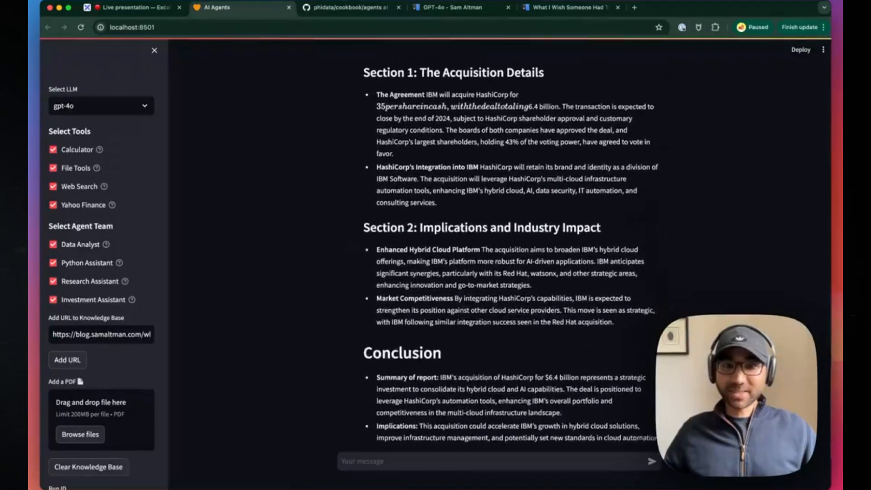
scroll(down, 3)
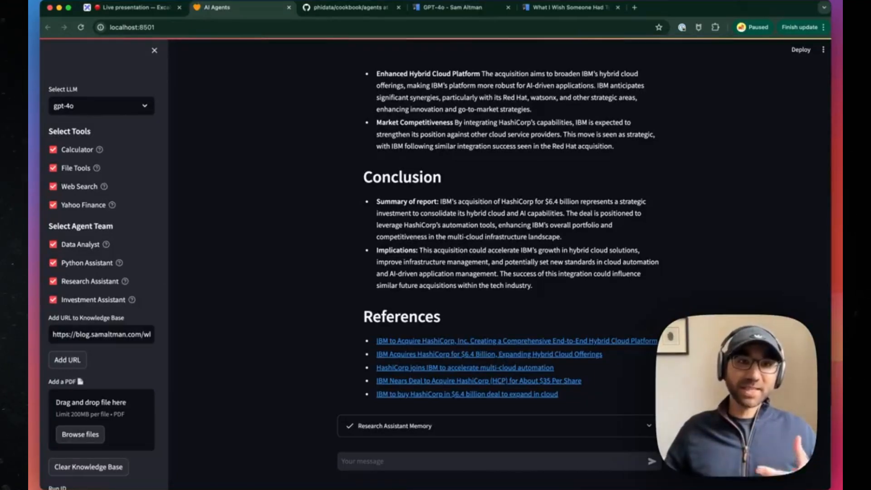
click(133, 7)
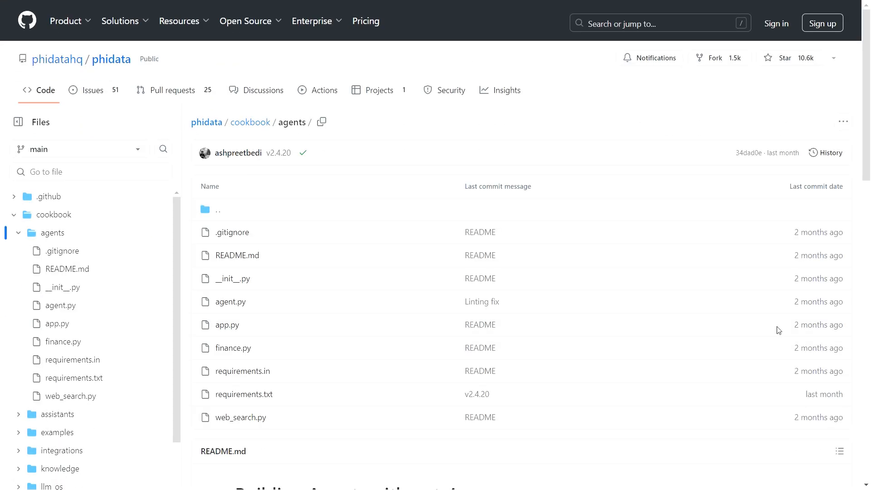
Read the cookbook agents README setup steps down to 'Run the App'
scroll(down, 3)
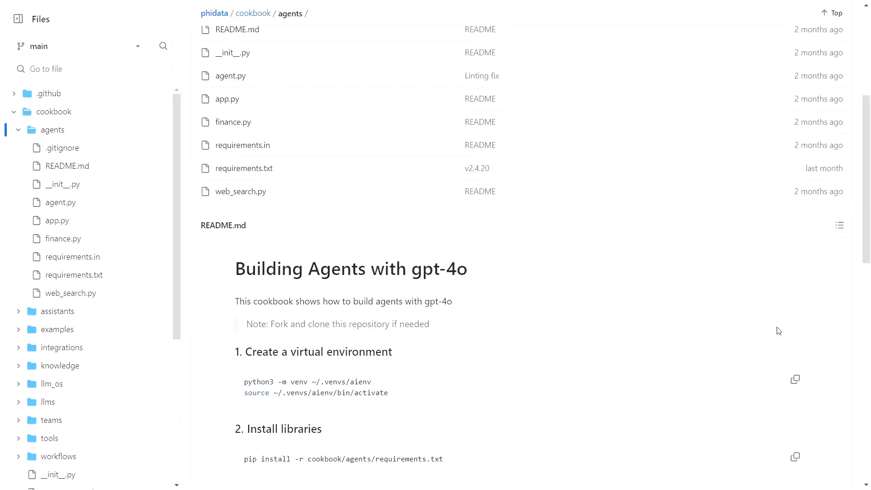
scroll(down, 3)
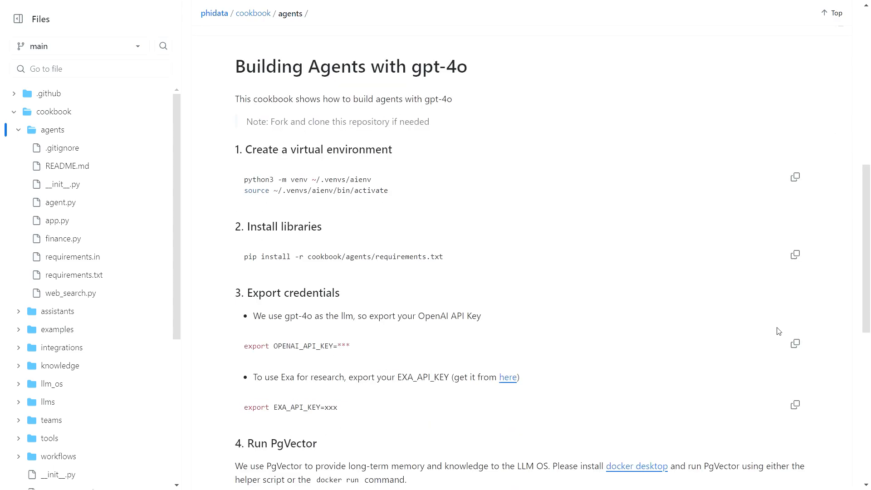
scroll(down, 3)
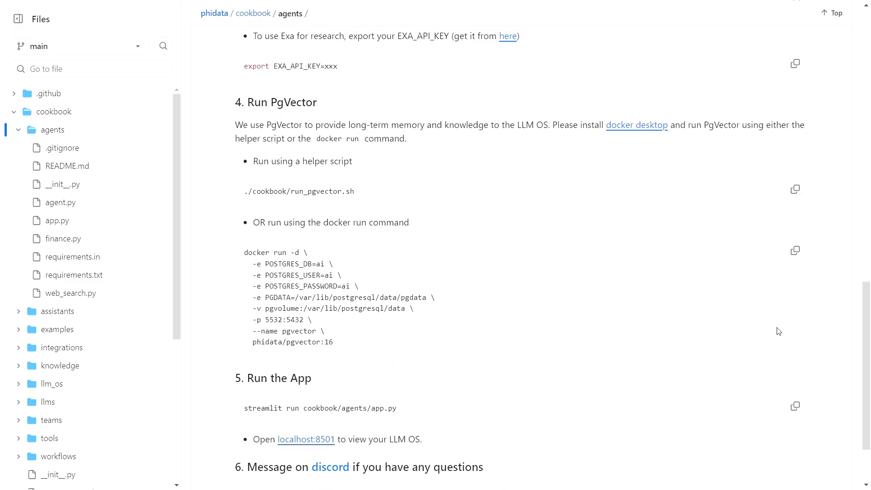
scroll(down, 3)
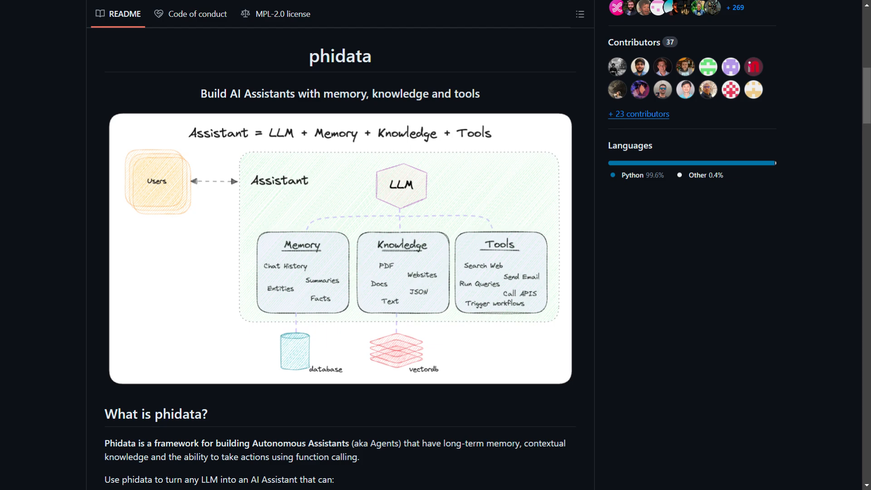
Scroll the phidata README down to its Quickstart assistant examples
scroll(down, 3)
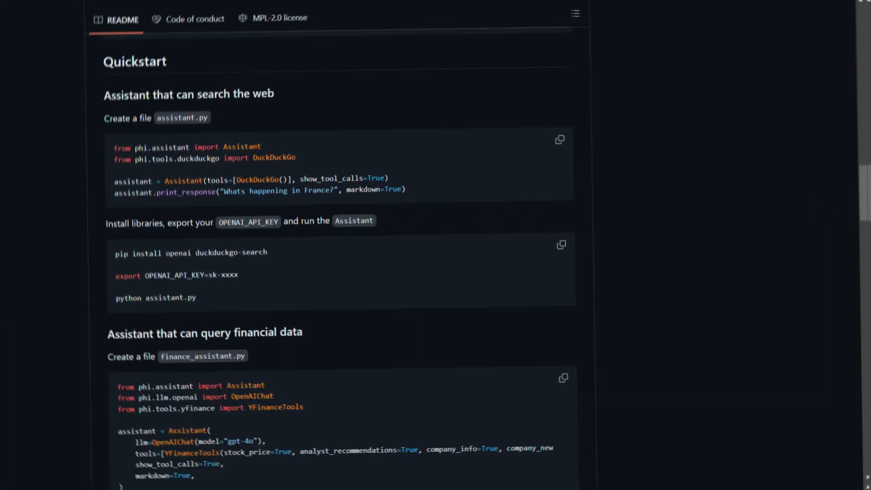